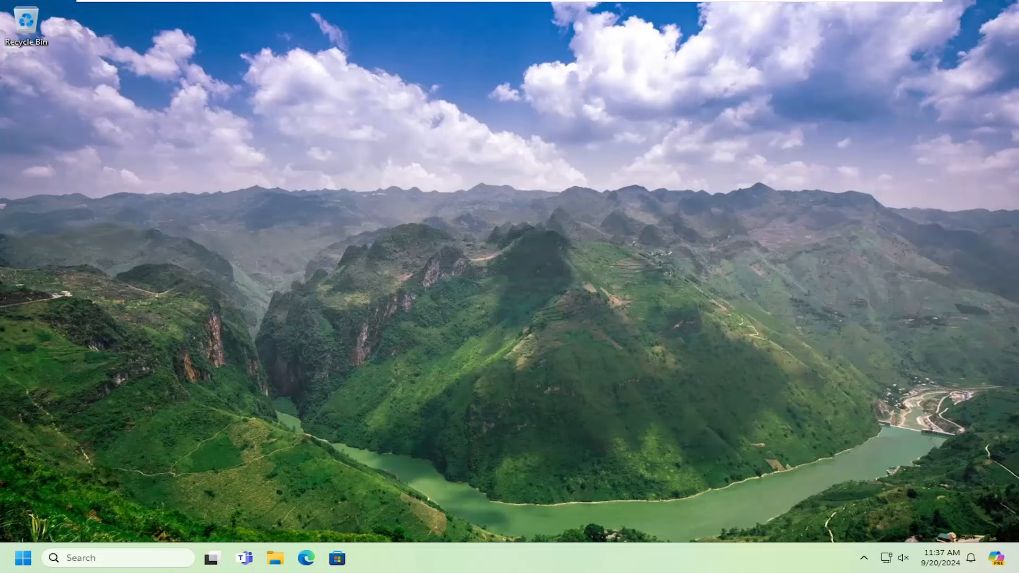
- Search the Start menu for "printers"
click(23, 558)
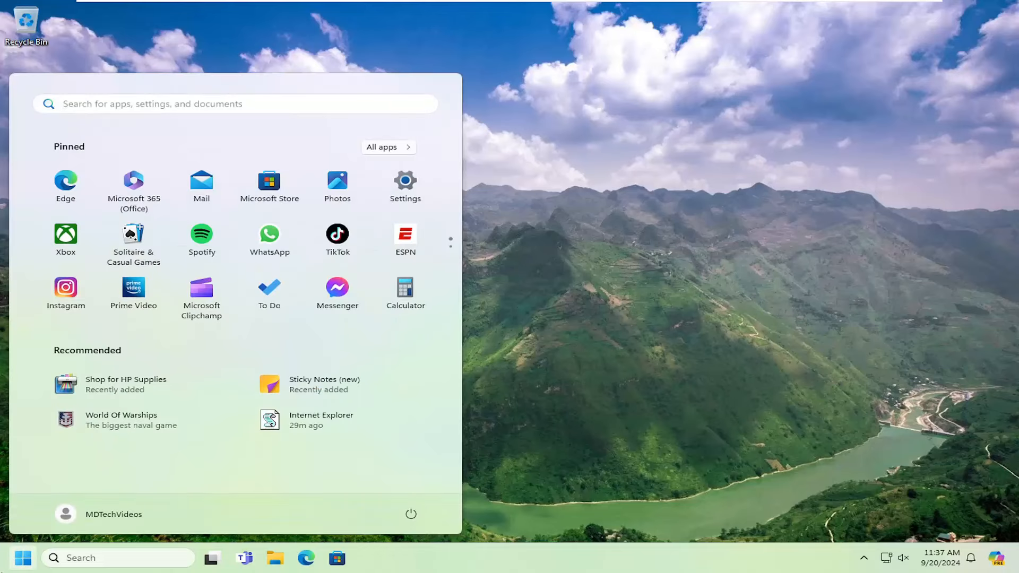
text(printers)
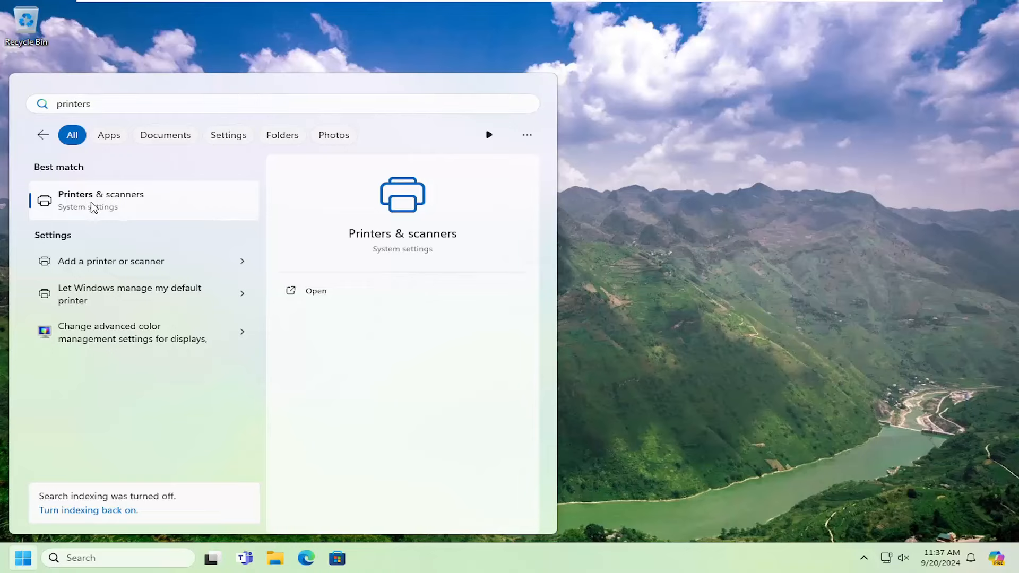
- Go to Printers & scanners and select the Canon G1000 series printer
click(100, 200)
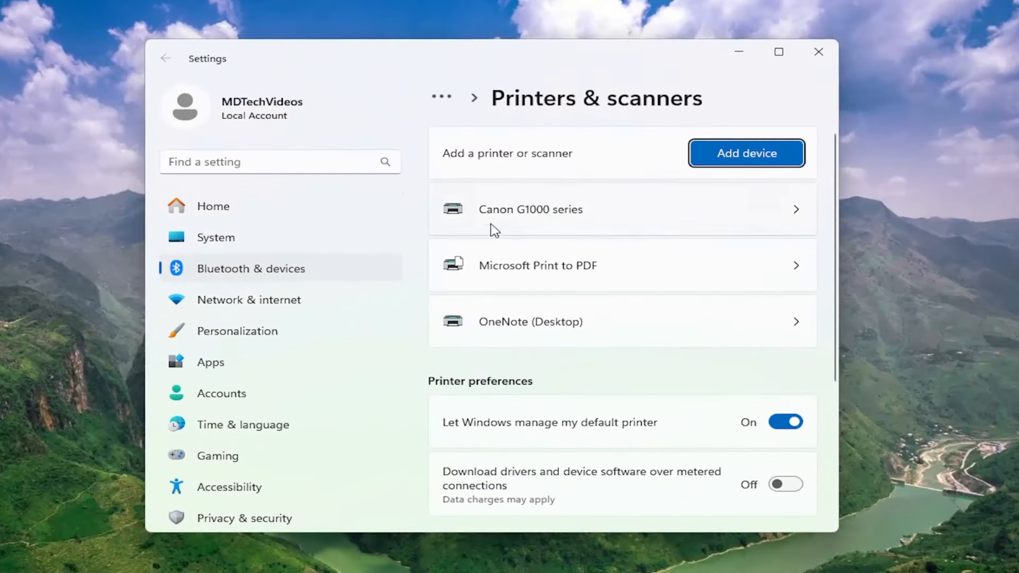
click(530, 209)
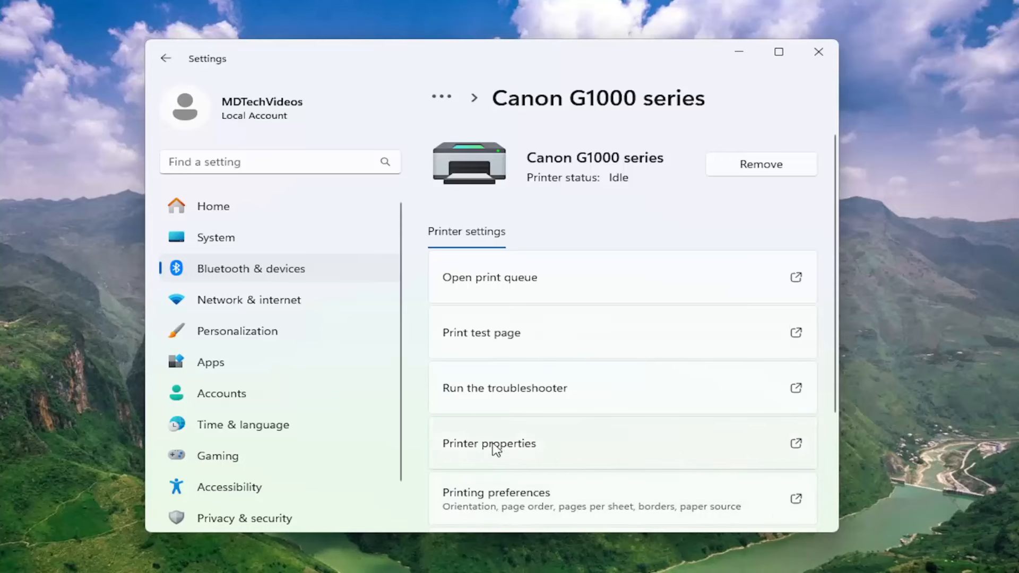
- Enable Keep printed documents in the Canon G1000 printer properties
click(490, 443)
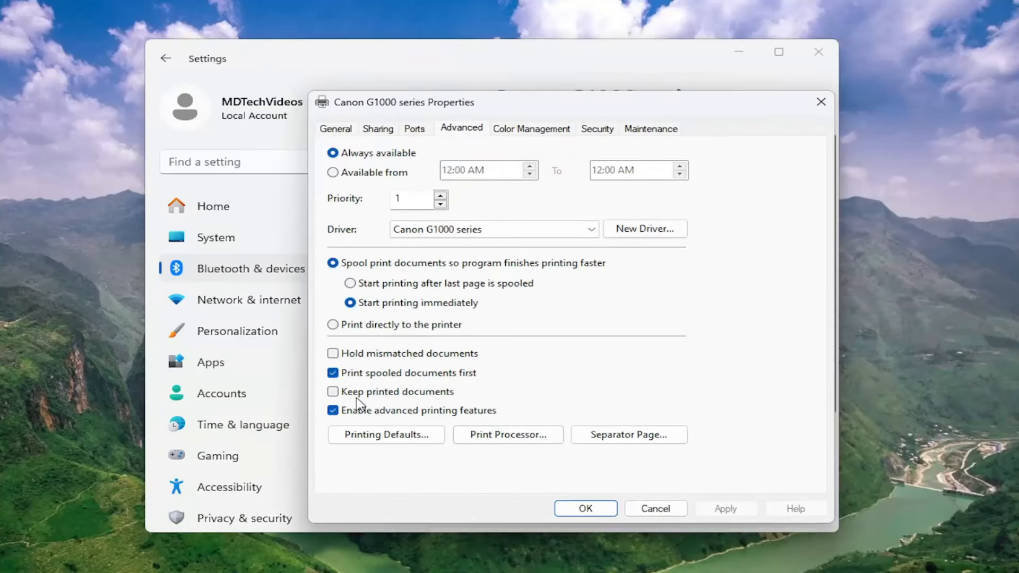
click(333, 391)
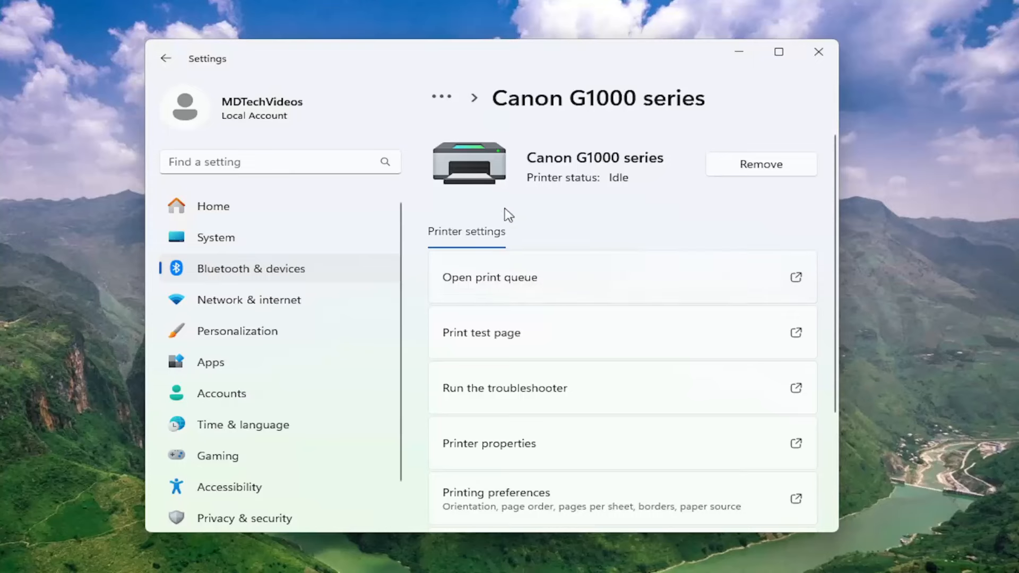
mouse_move(428, 294)
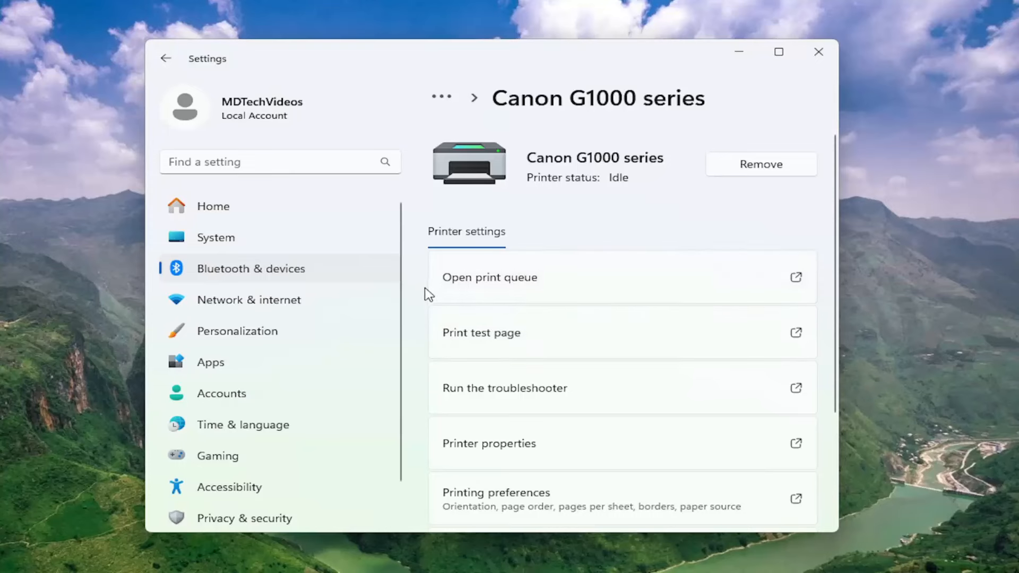
- View the empty Canon G1000 series print queue, then close it
click(490, 277)
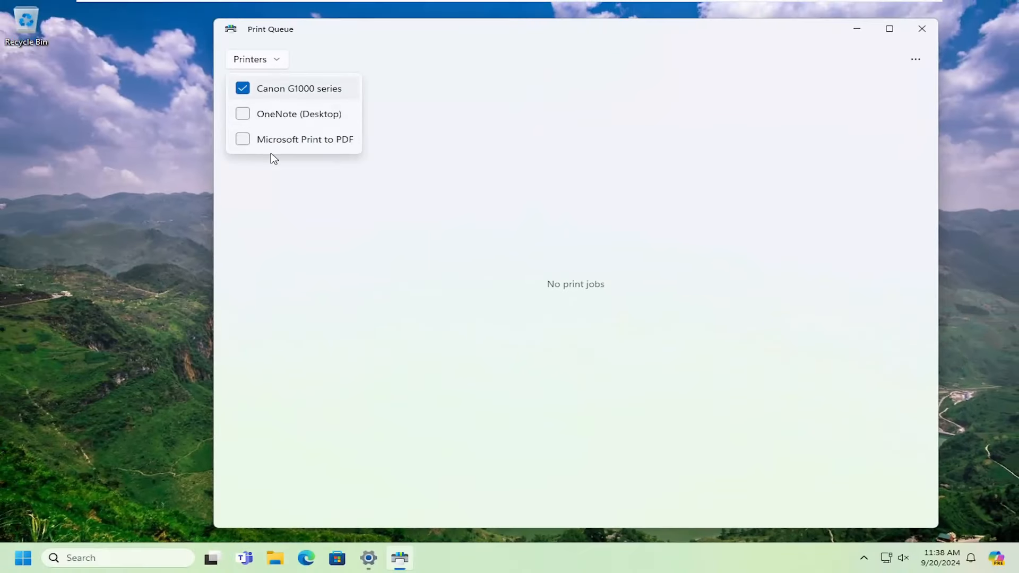
mouse_move(280, 136)
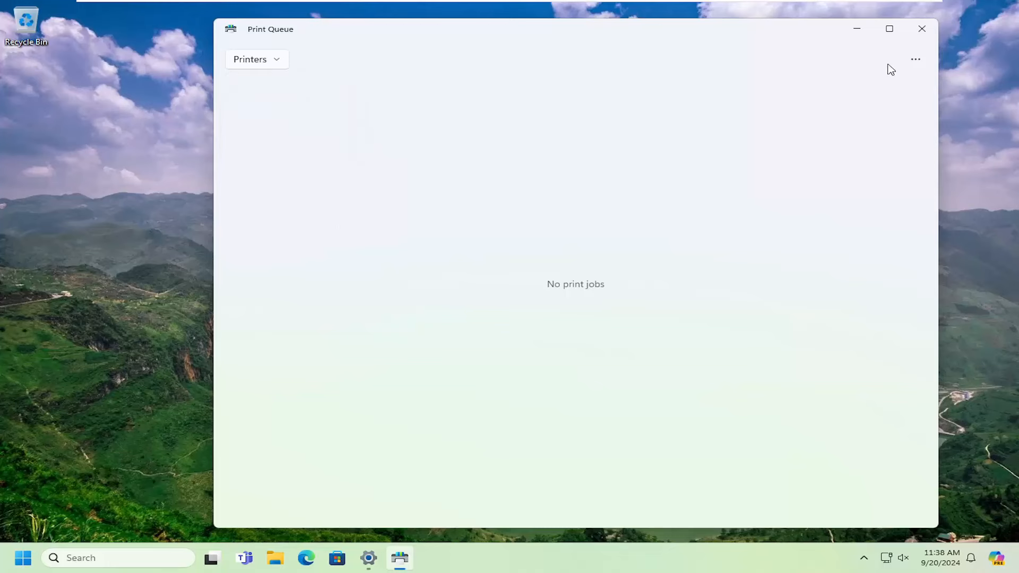
click(915, 59)
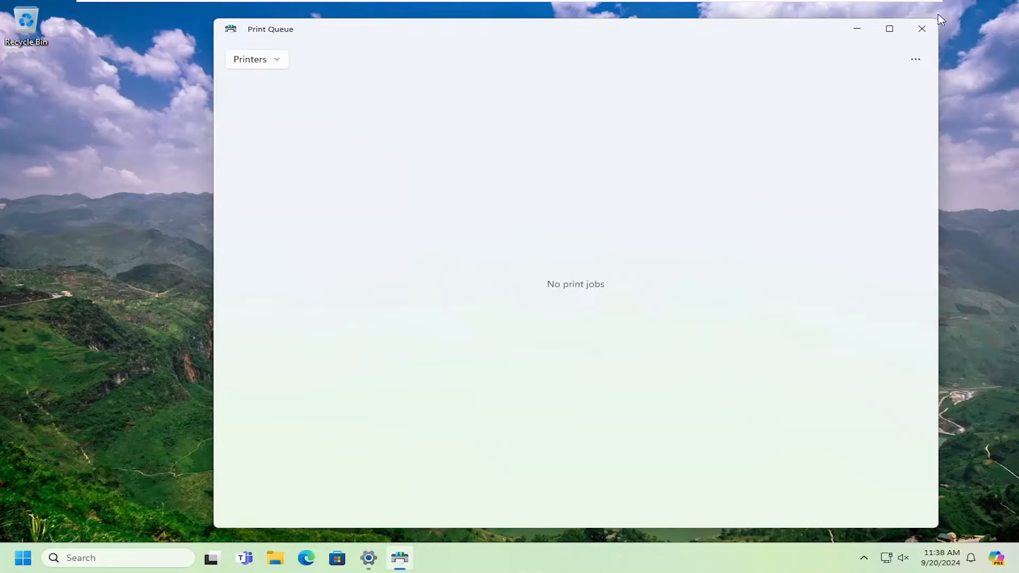
click(921, 29)
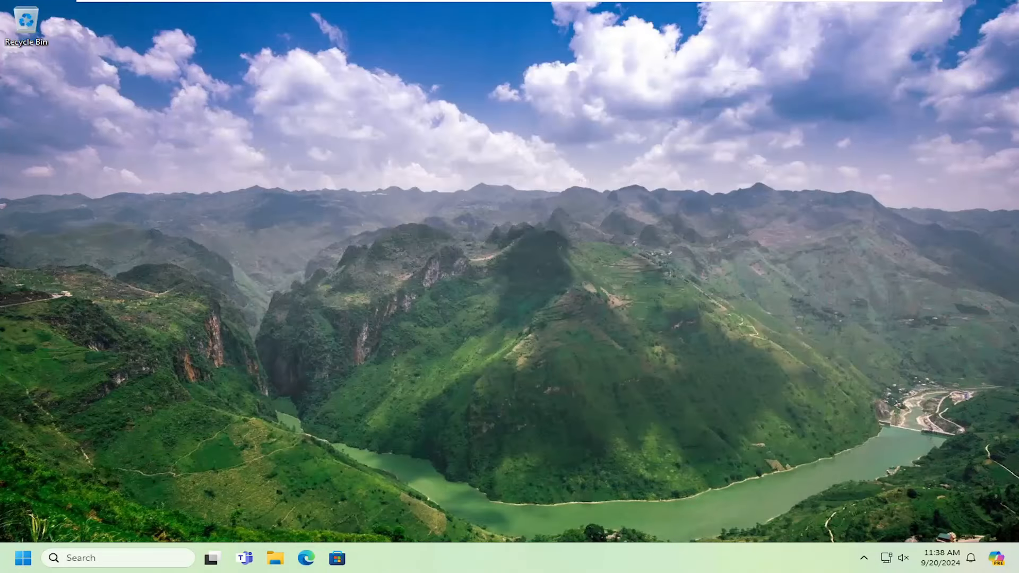